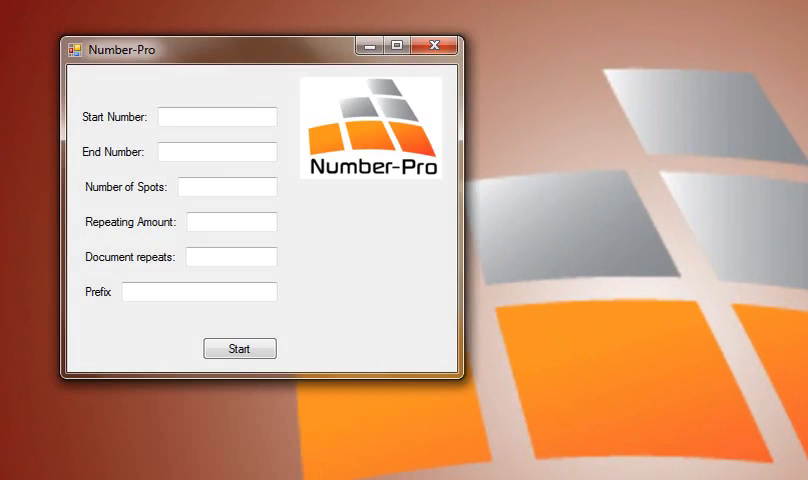
# Set Number-Pro's start number 1, end number 200 and 3 number spots.
pyautogui.moveTo(120, 48); pyautogui.dragTo(236, 58)
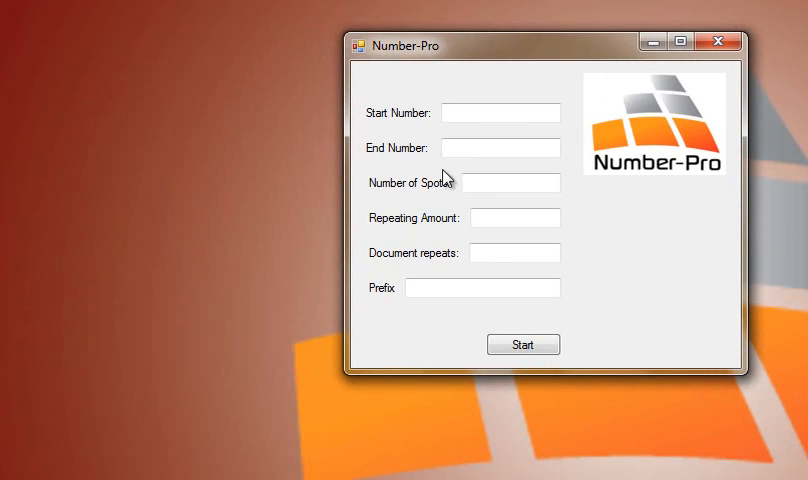
pyautogui.click(500, 112)
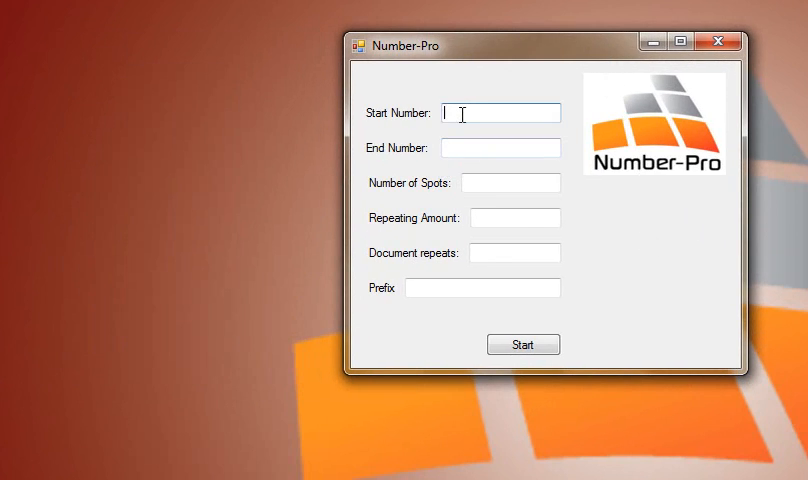
pyautogui.write('1')
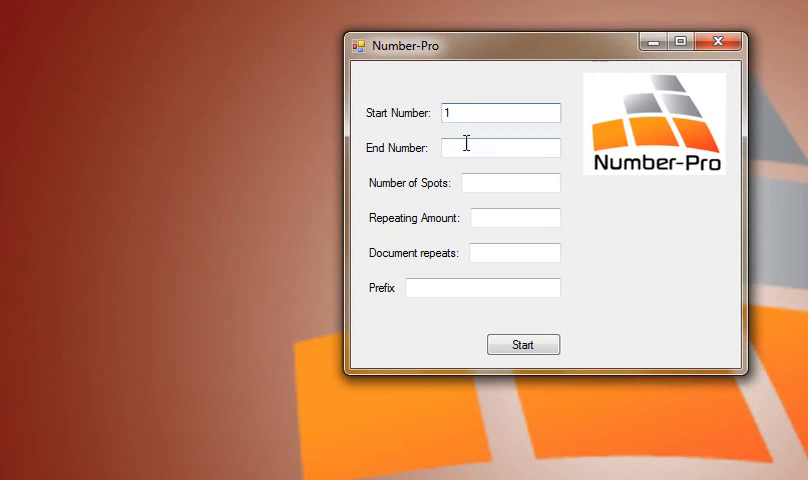
pyautogui.click(500, 148)
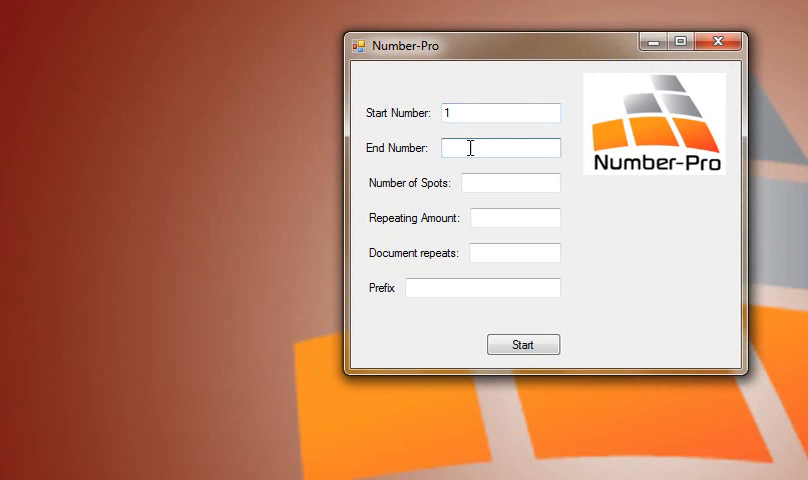
pyautogui.write('250')
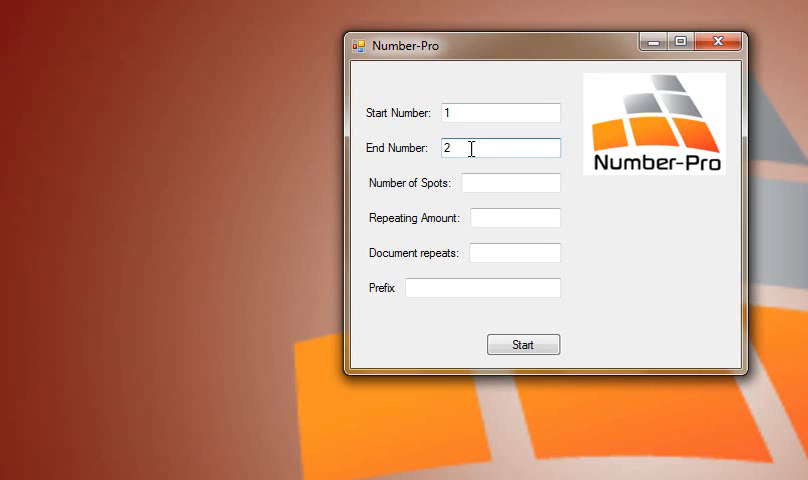
pyautogui.write('00')
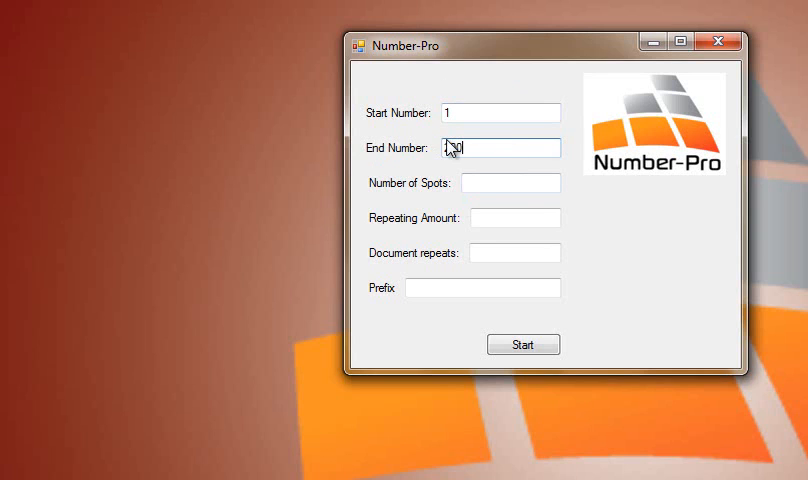
pyautogui.write('200')
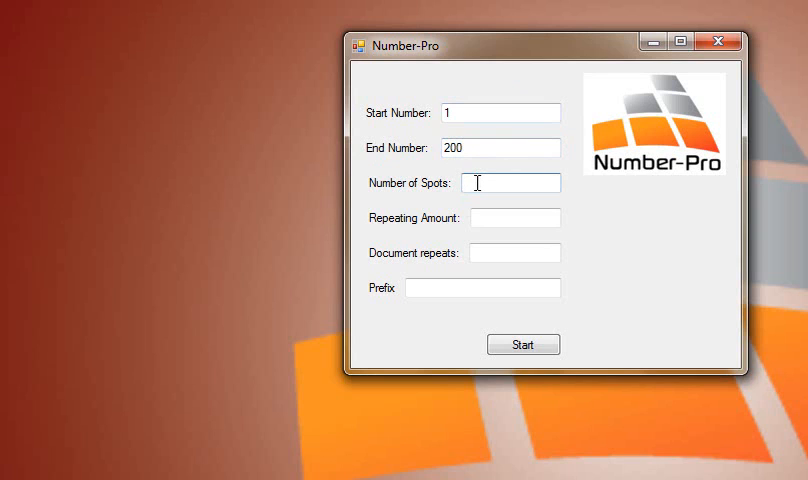
pyautogui.write('3')
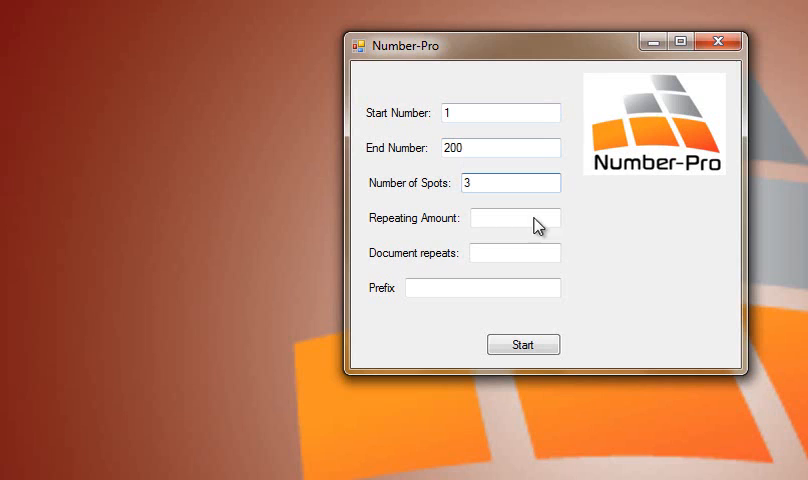
# Set repeating amount 1, document repeats 8 and prefix 'No.'.
pyautogui.click(516, 218)
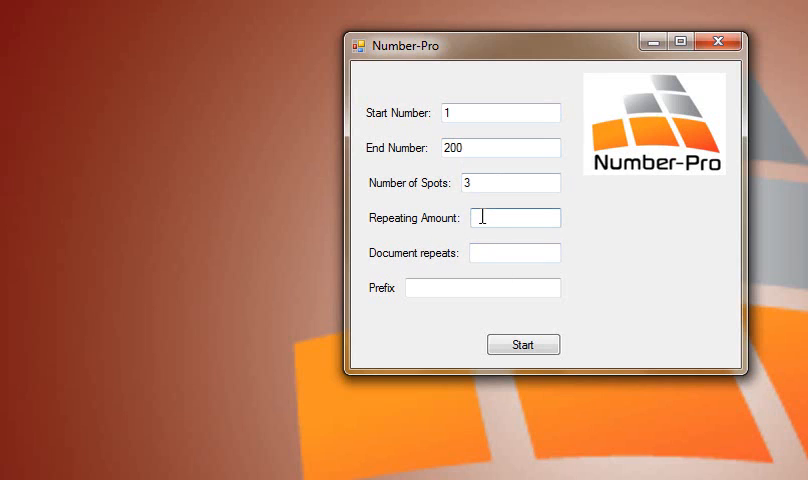
pyautogui.write('1')
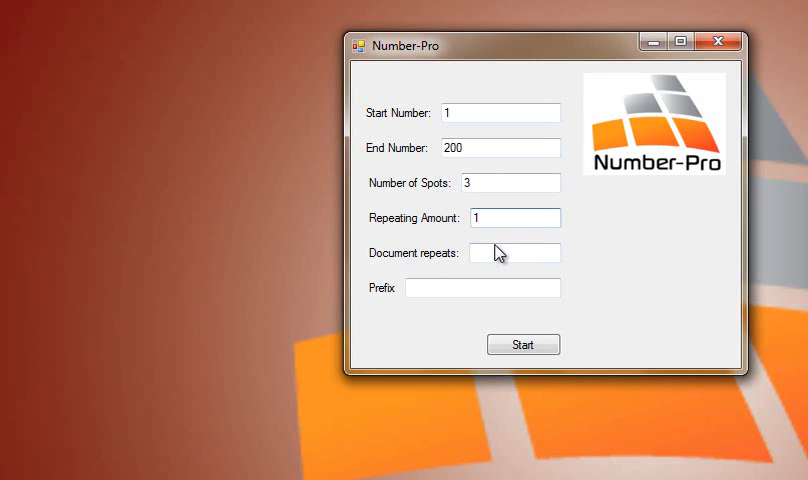
pyautogui.click(516, 252)
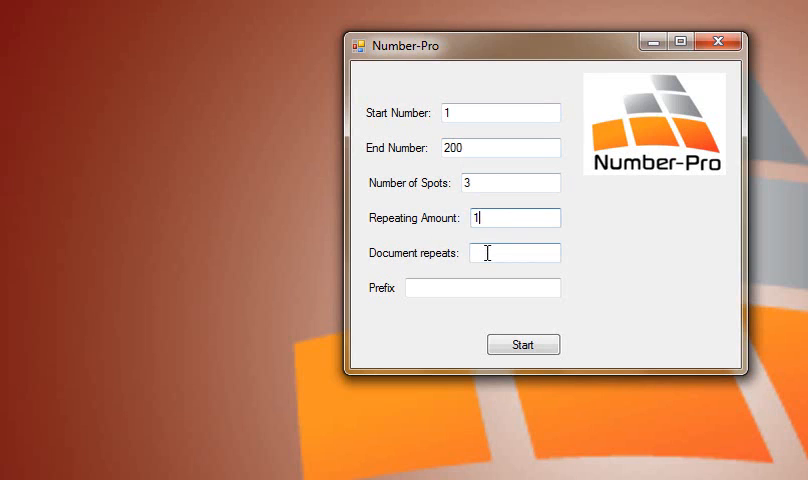
pyautogui.click(516, 252)
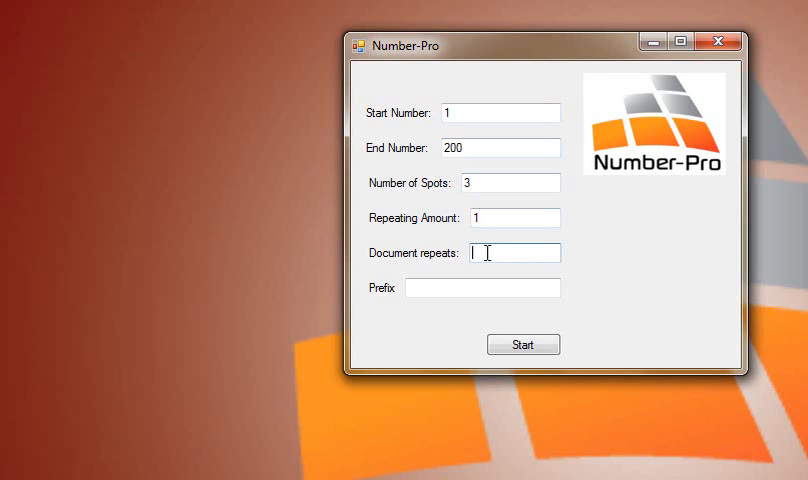
pyautogui.write('8')
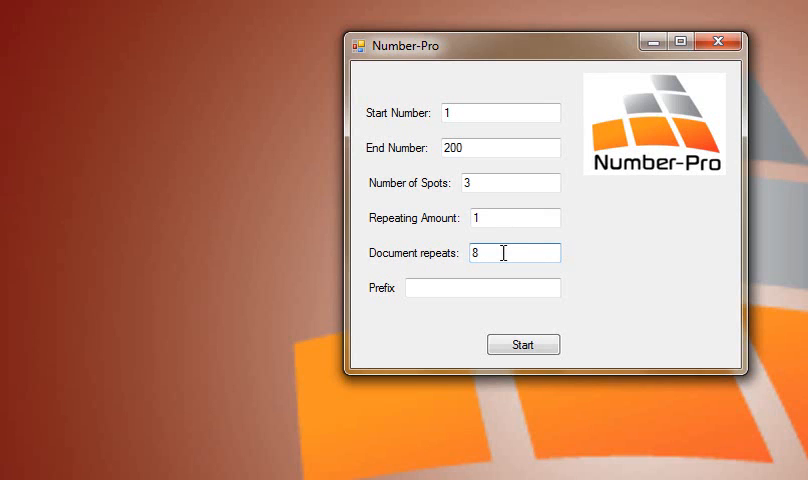
pyautogui.click(484, 288)
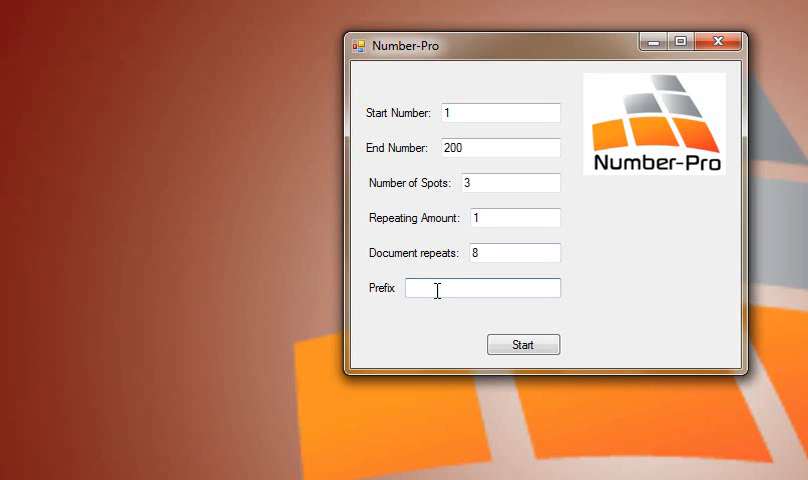
pyautogui.write('No')
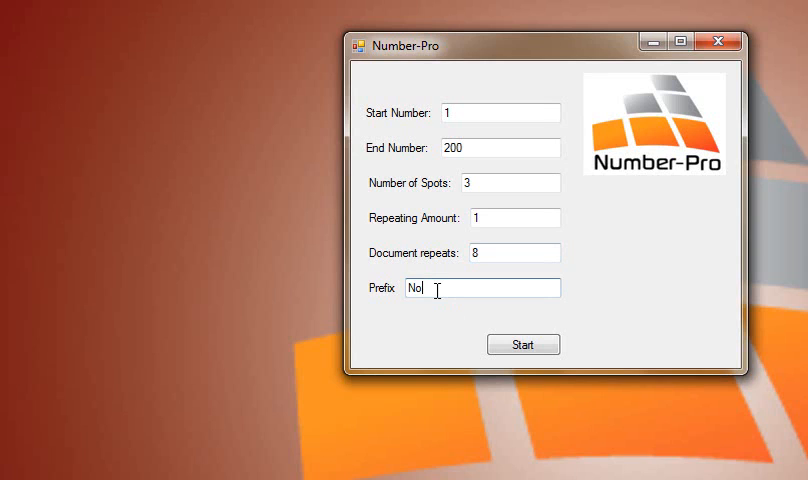
pyautogui.write('.')
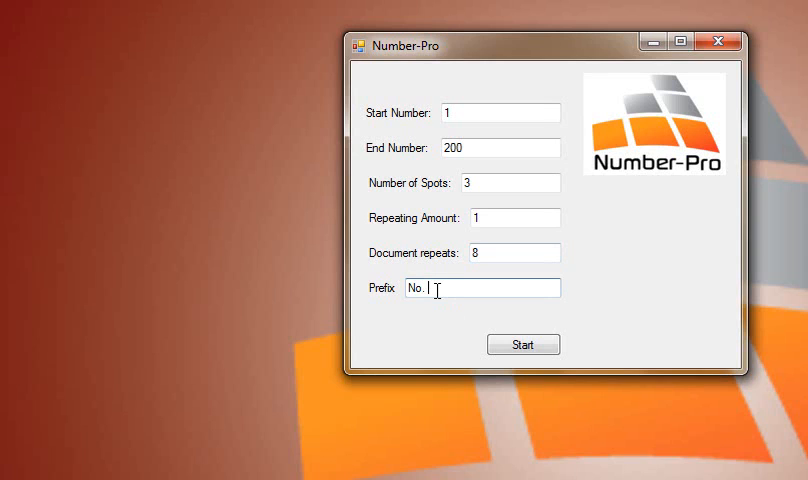
pyautogui.moveTo(438, 328)
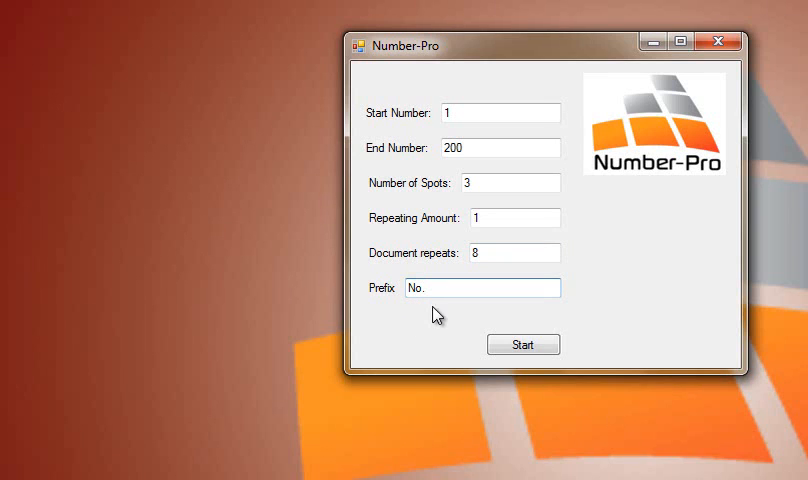
# Generate the 1–200 number sequence, dismiss the Done message and minimize Number-Pro.
pyautogui.click(524, 344)
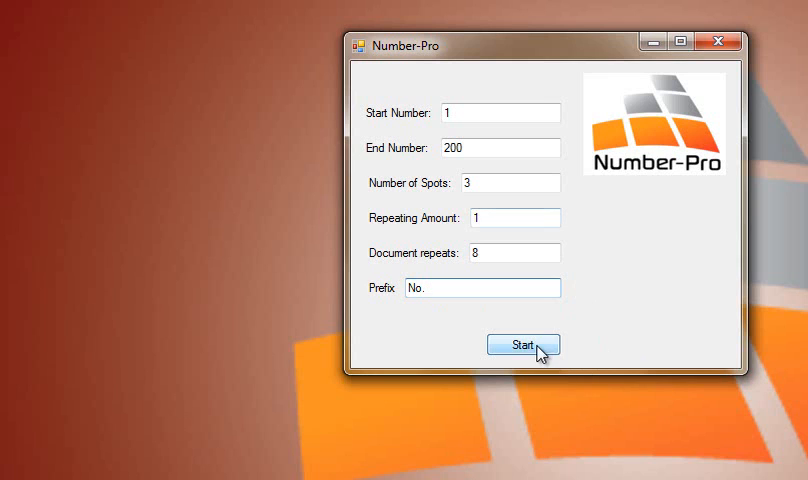
pyautogui.click(524, 344)
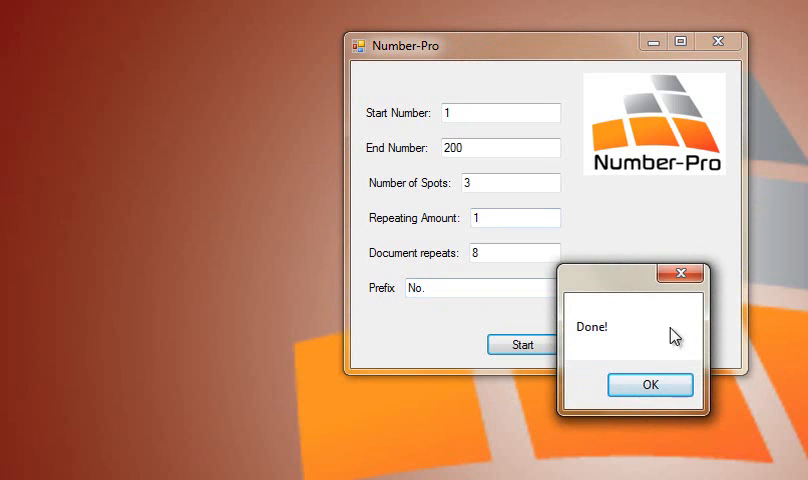
pyautogui.click(648, 384)
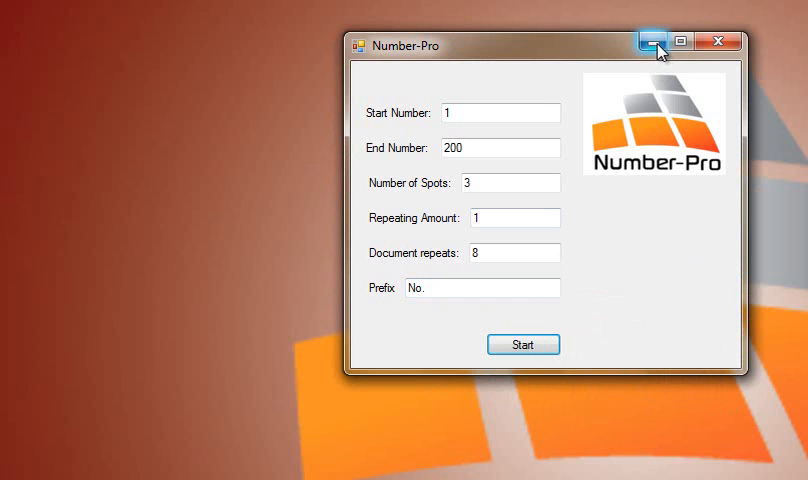
pyautogui.click(652, 40)
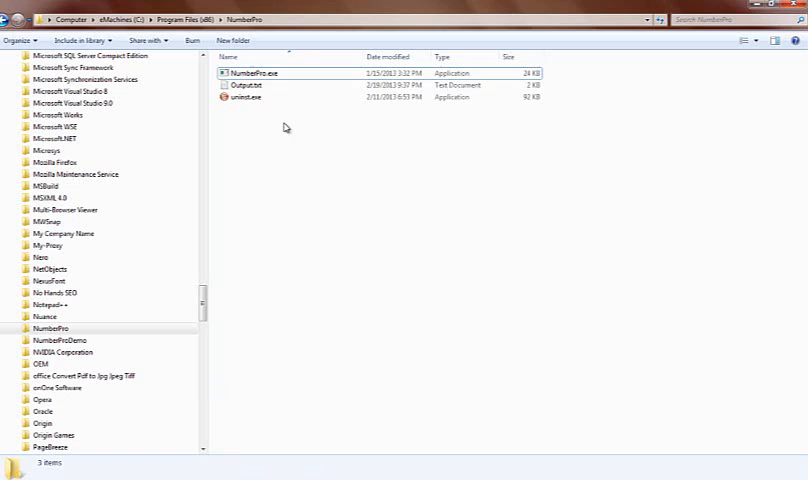
pyautogui.moveTo(248, 84)
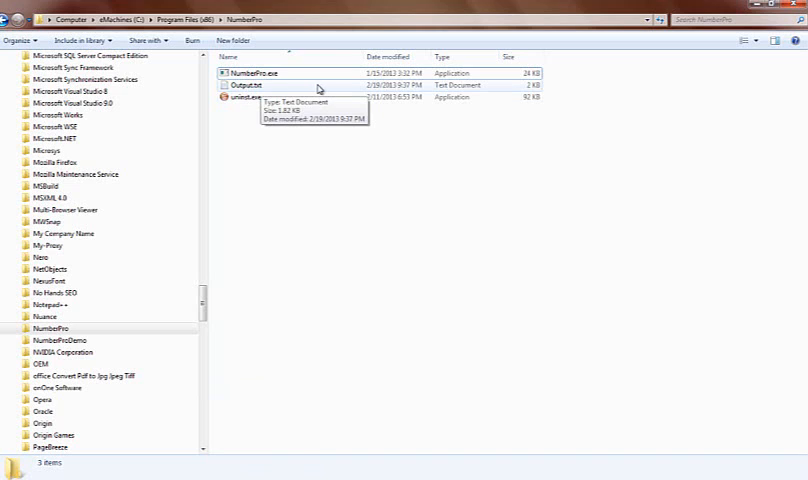
pyautogui.moveTo(320, 90)
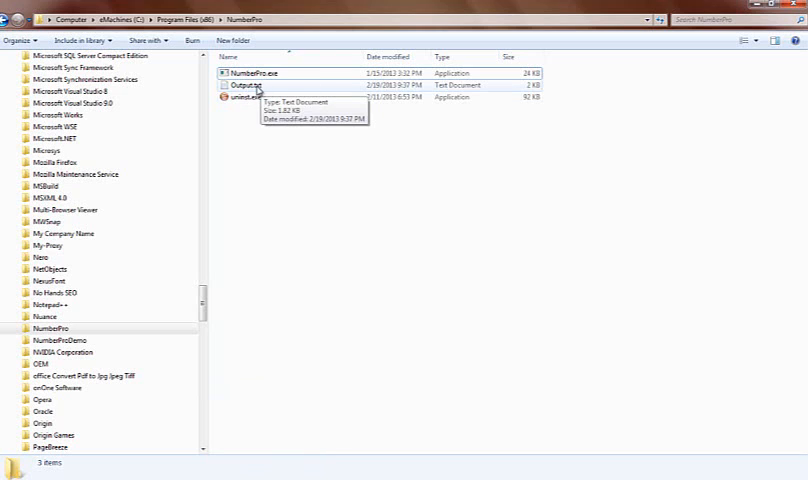
pyautogui.moveTo(270, 90)
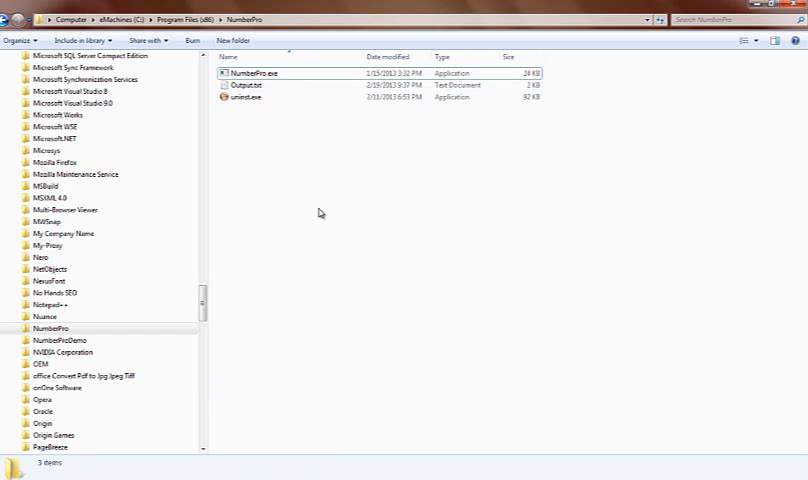
pyautogui.moveTo(356, 196)
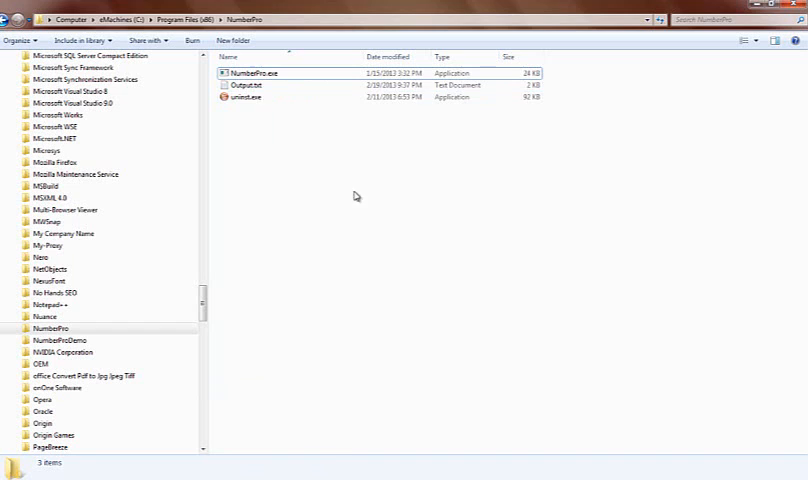
# Rename Output.txt in the NumberPro folder to the tickets 8up 1-200 file name.
pyautogui.click(244, 84)
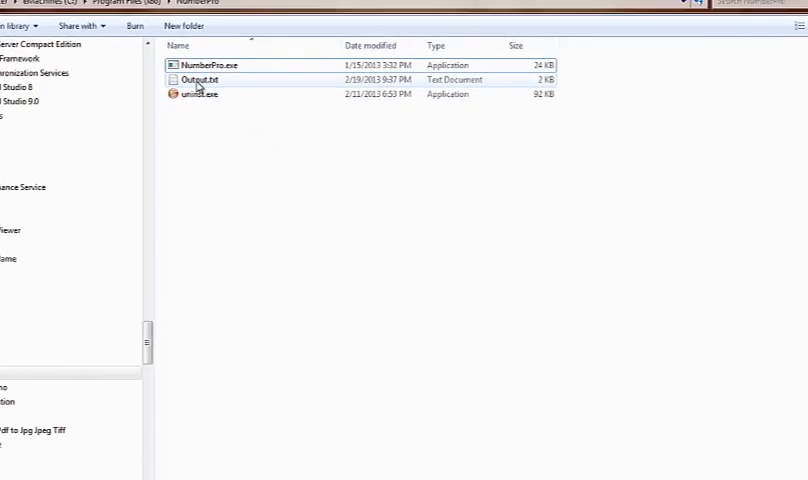
pyautogui.click(200, 80)
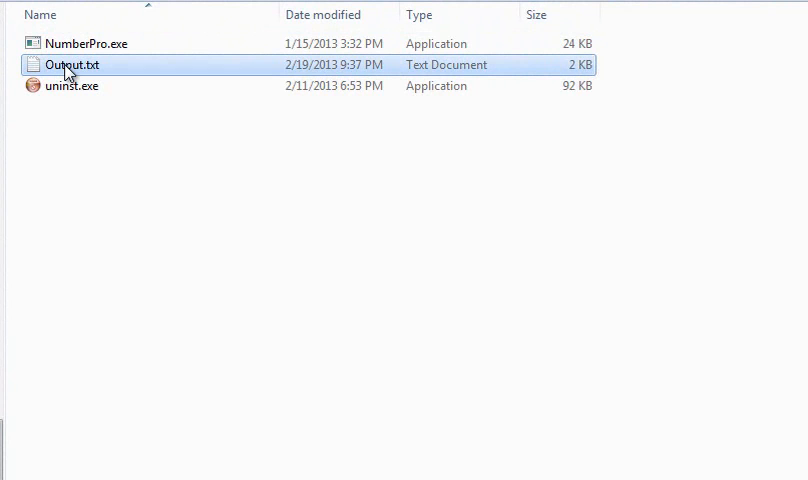
pyautogui.rightClick(72, 64)
pyautogui.write('tickets 8up 1-3')
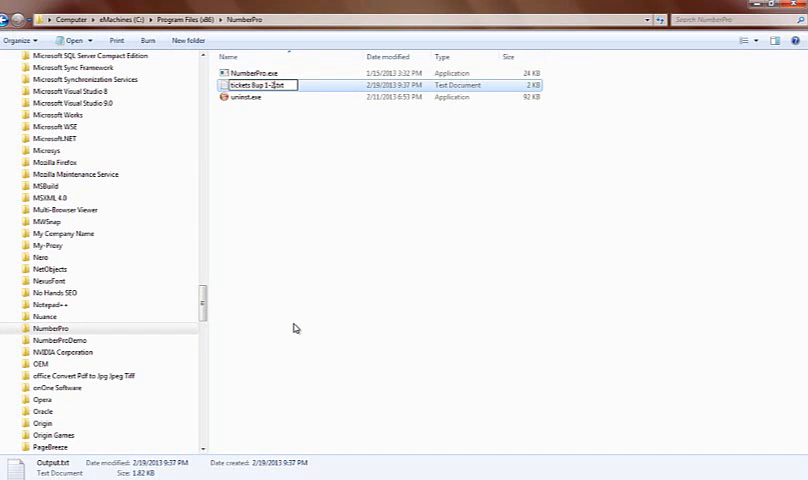
pyautogui.write('200')
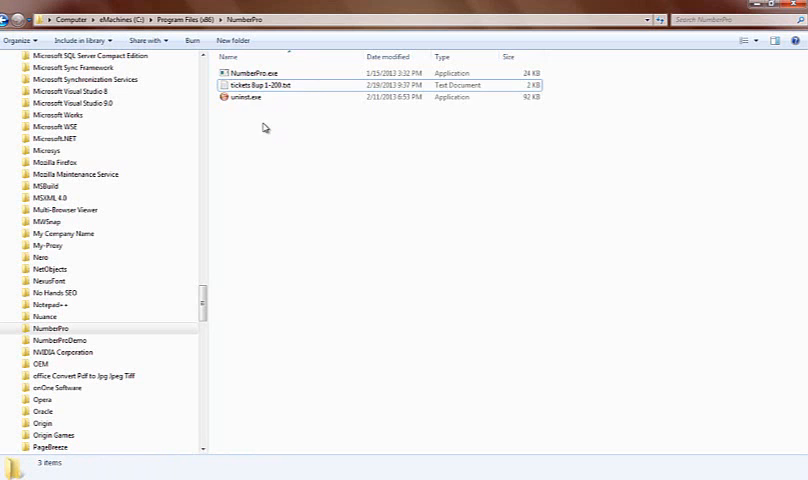
pyautogui.moveTo(268, 84)
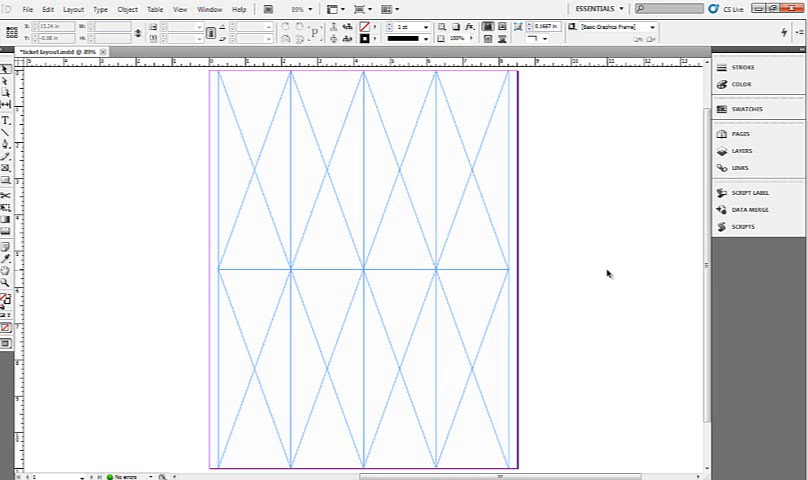
pyautogui.moveTo(544, 292)
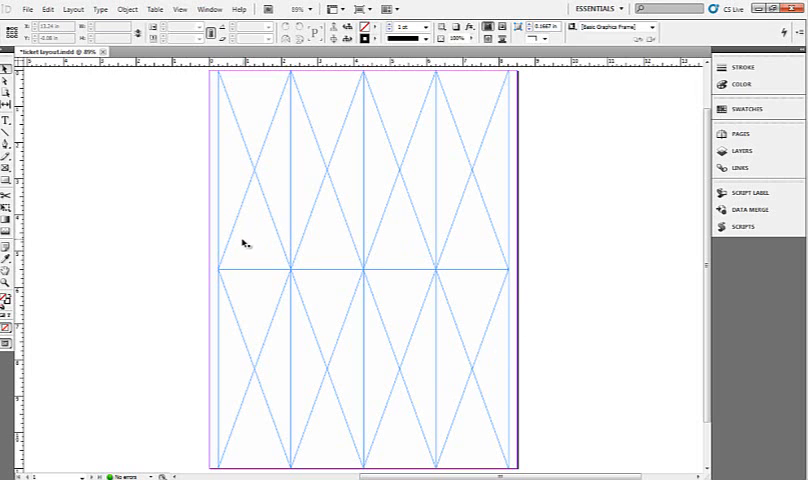
pyautogui.moveTo(260, 288)
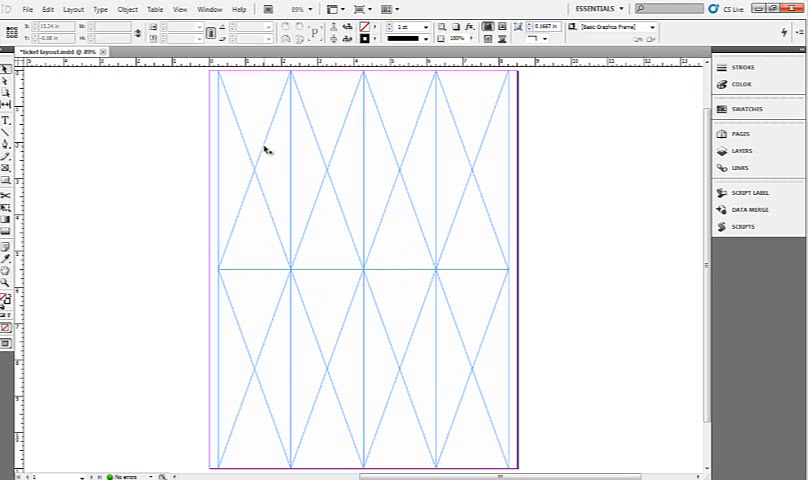
pyautogui.moveTo(478, 152)
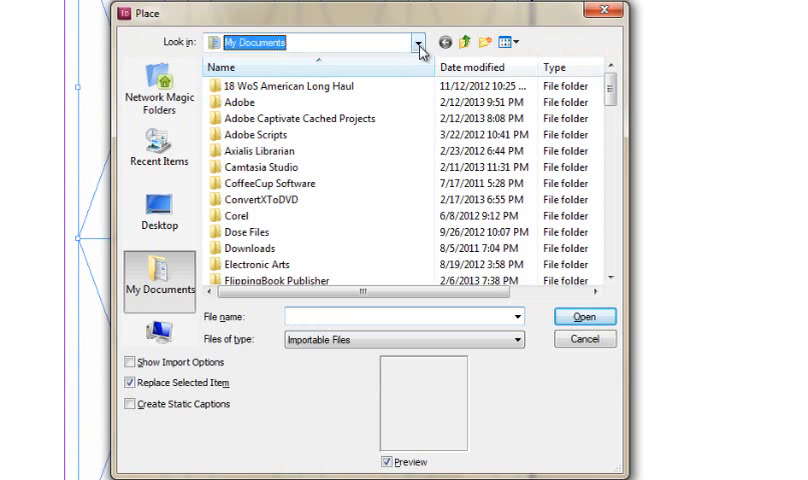
# Browse the Place dialog to C:\numbering indesign and select the ticket design file.
pyautogui.click(416, 42)
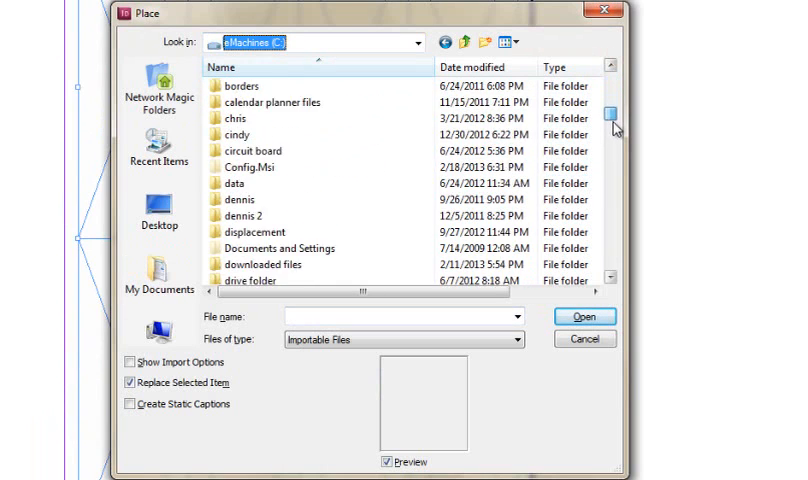
pyautogui.scroll(-3)
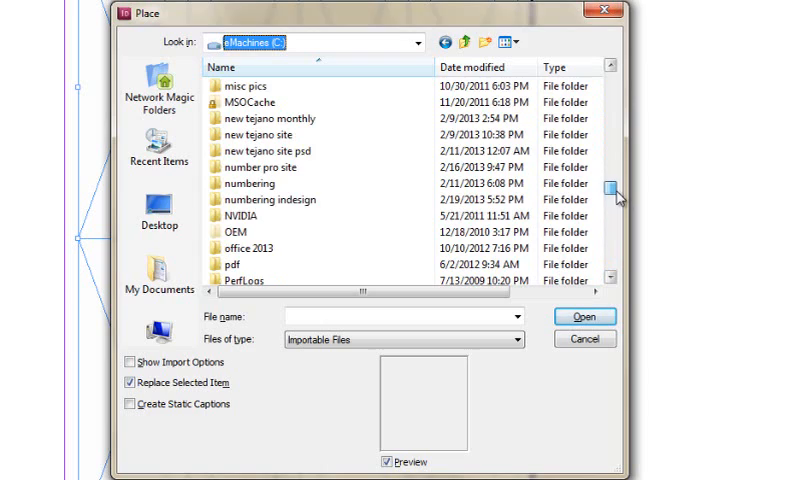
pyautogui.click(270, 200)
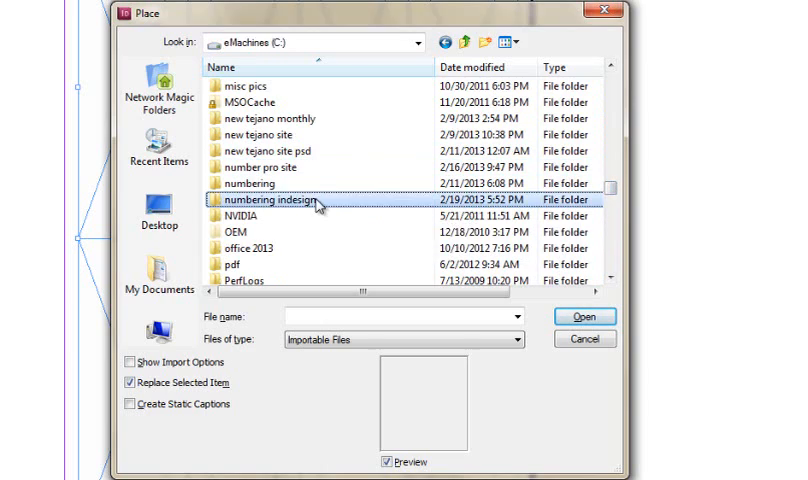
pyautogui.doubleClick(270, 200)
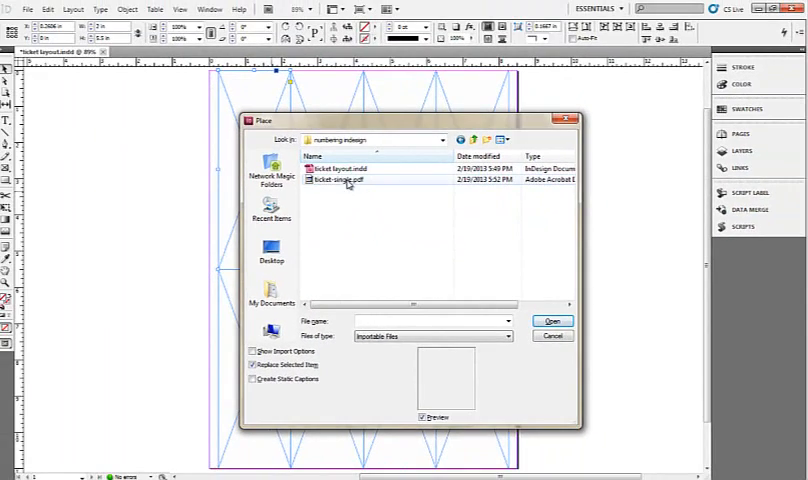
pyautogui.click(552, 320)
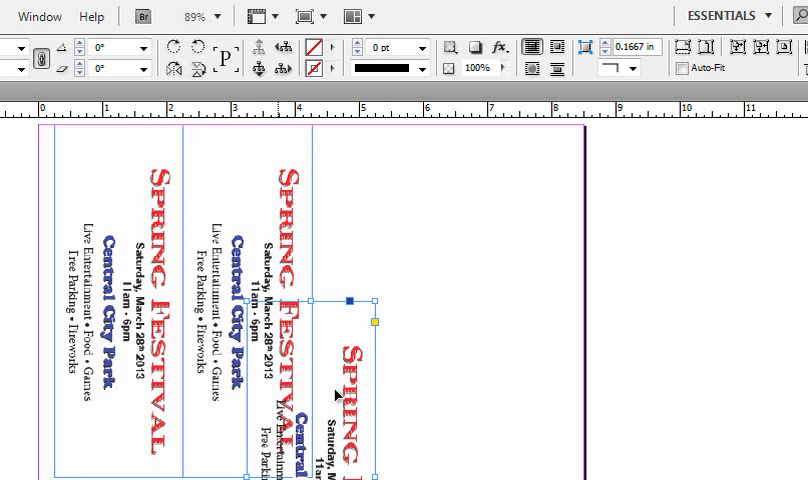
# Place the Spring Festival ticket design into another layout frame.
pyautogui.moveTo(340, 396); pyautogui.dragTo(416, 170)
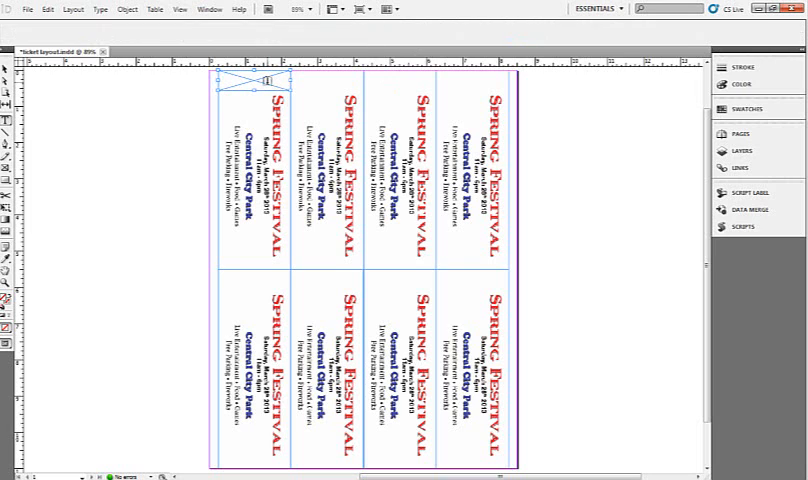
# Switch to the Type tool and choose a type size and Semibold style for the numbers.
pyautogui.click(256, 82)
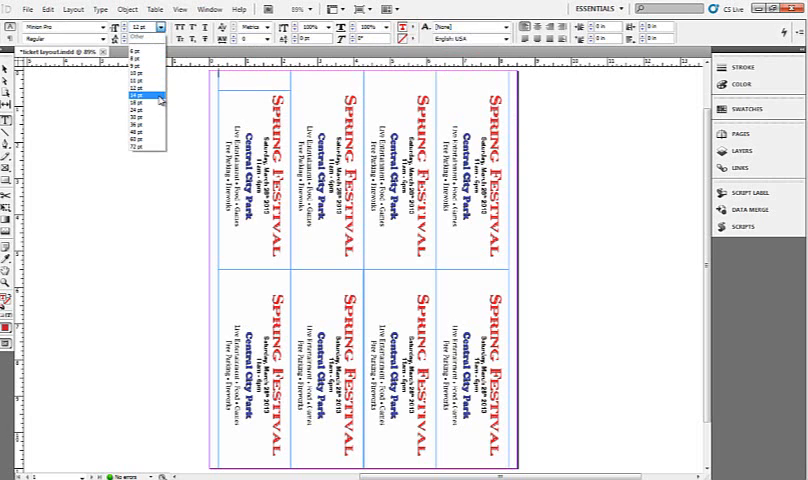
pyautogui.click(142, 90)
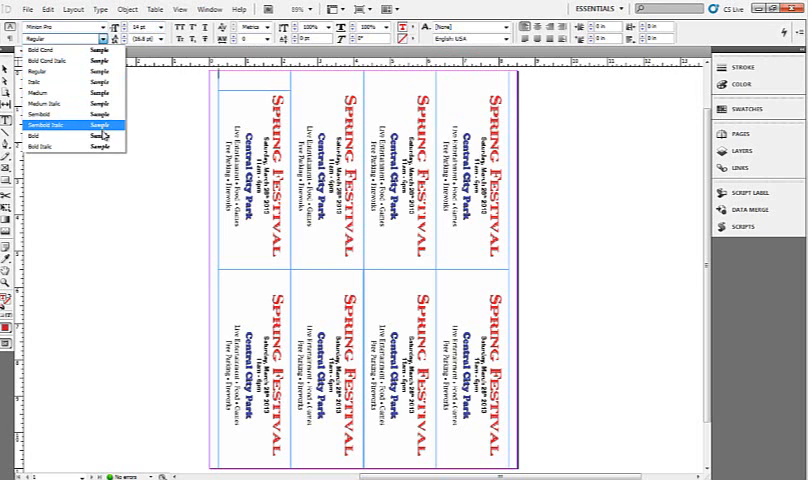
pyautogui.click(42, 144)
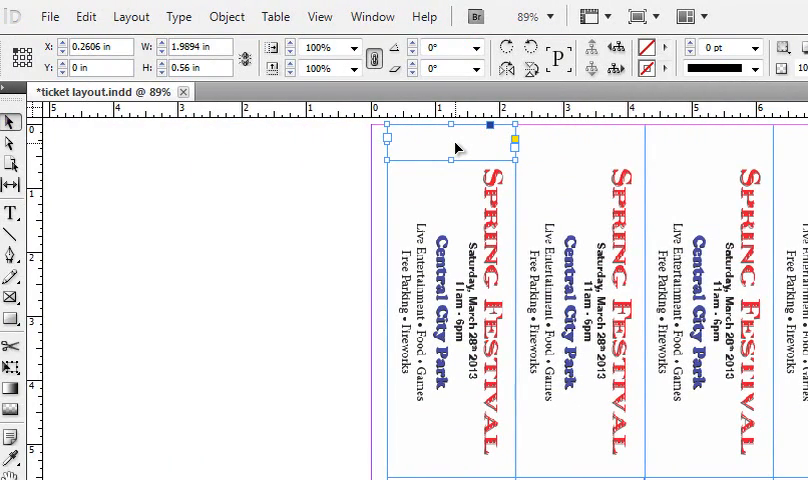
# Draw a number text frame at the top of a ticket and open the panels list.
pyautogui.moveTo(450, 130); pyautogui.dragTo(450, 144)
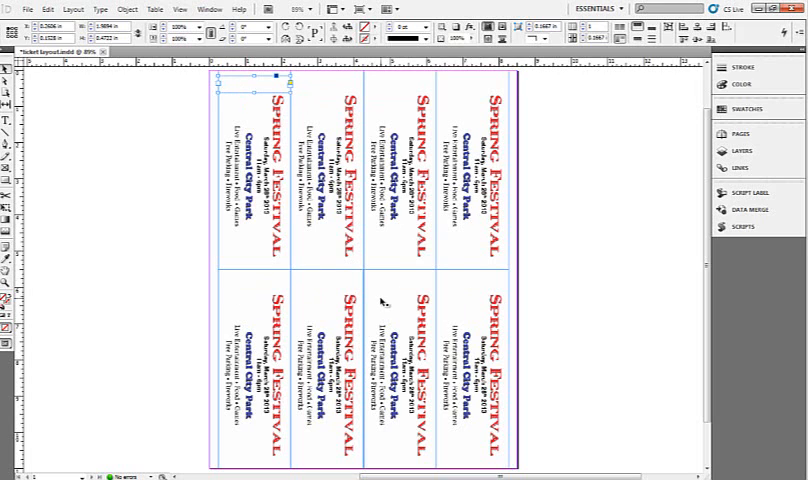
pyautogui.moveTo(372, 296)
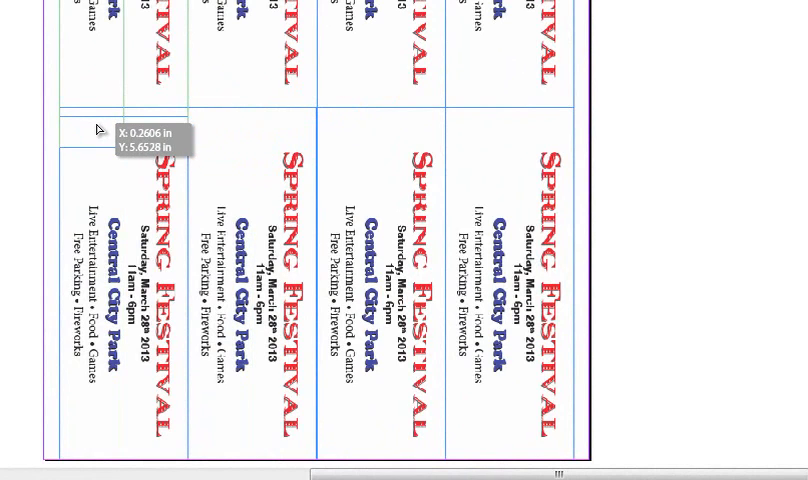
pyautogui.moveTo(228, 138)
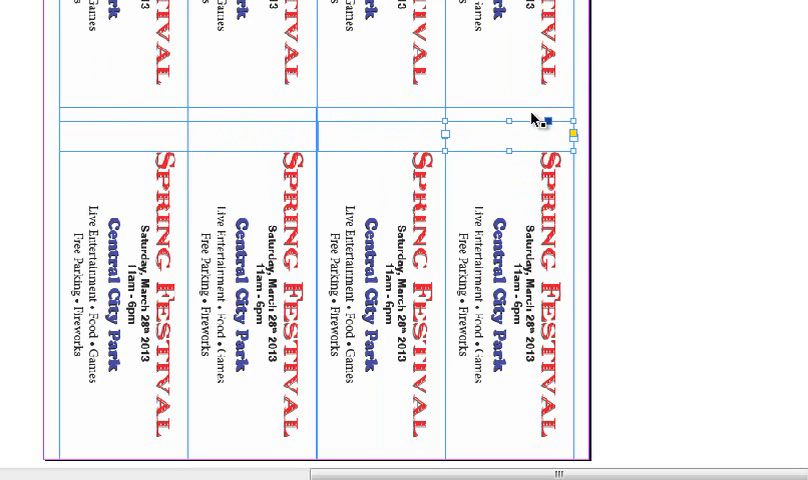
pyautogui.moveTo(770, 68)
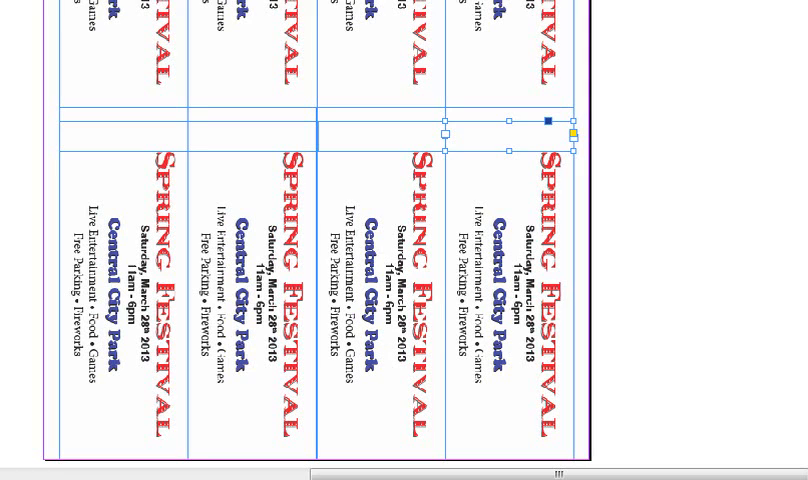
pyautogui.scroll(-3)
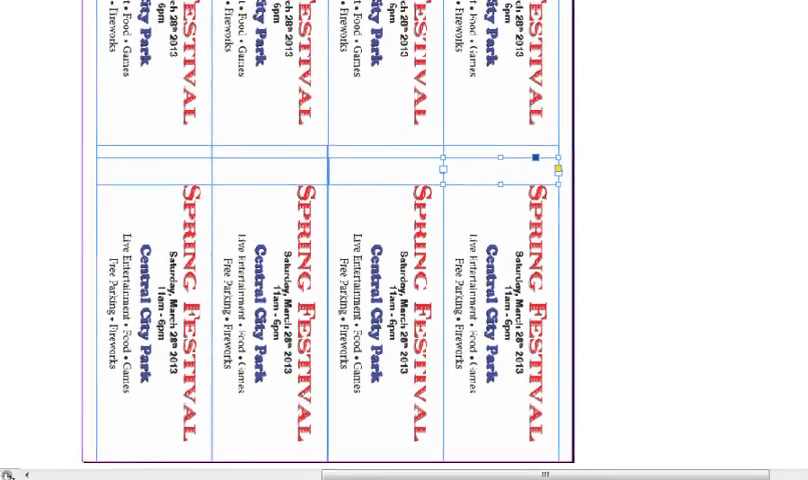
pyautogui.click(212, 8)
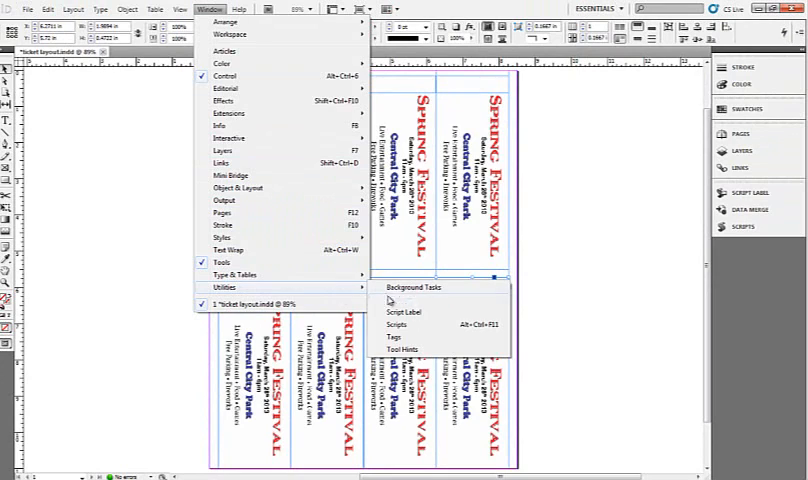
# Load tickets 8up 1-200.txt as the Data Merge data source.
pyautogui.click(400, 324)
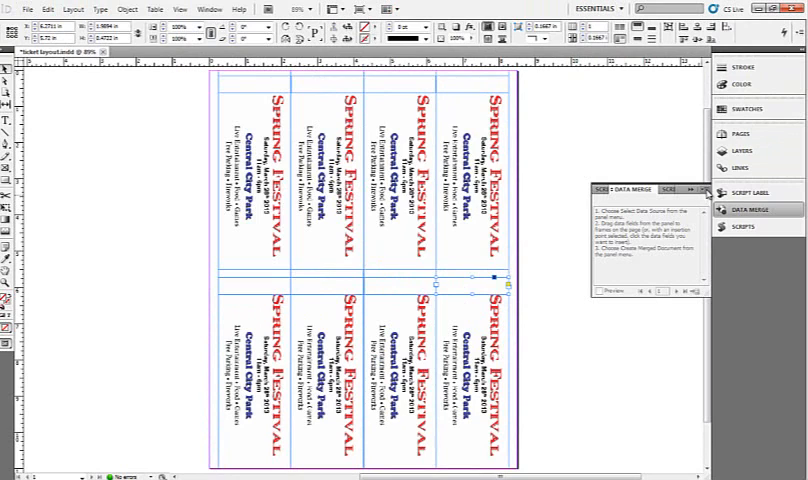
pyautogui.click(704, 192)
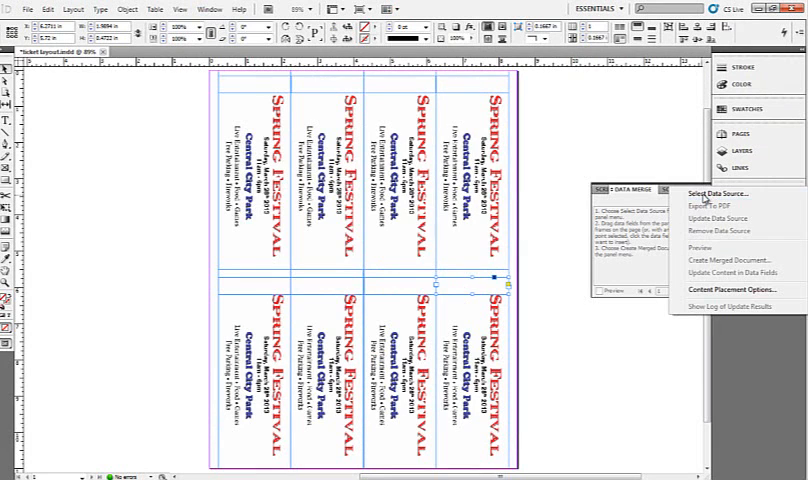
pyautogui.click(704, 194)
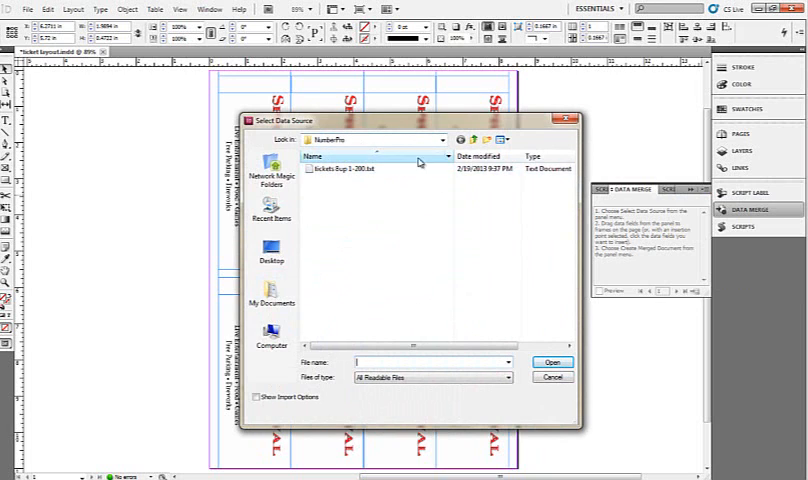
pyautogui.click(344, 168)
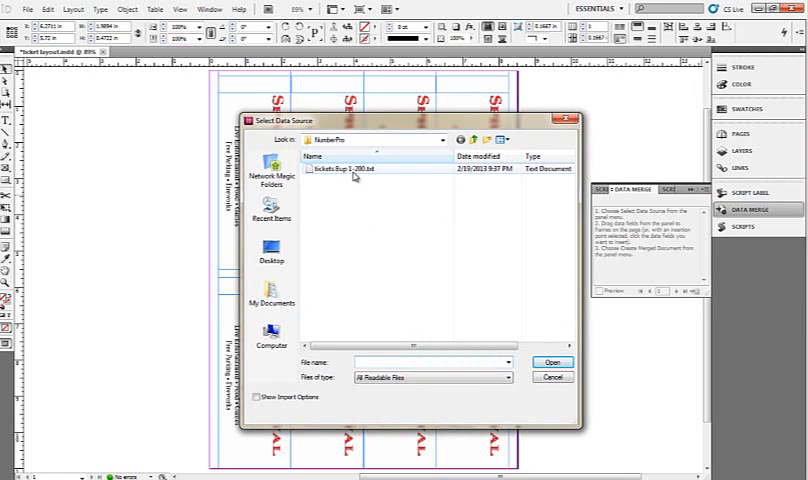
pyautogui.moveTo(356, 168)
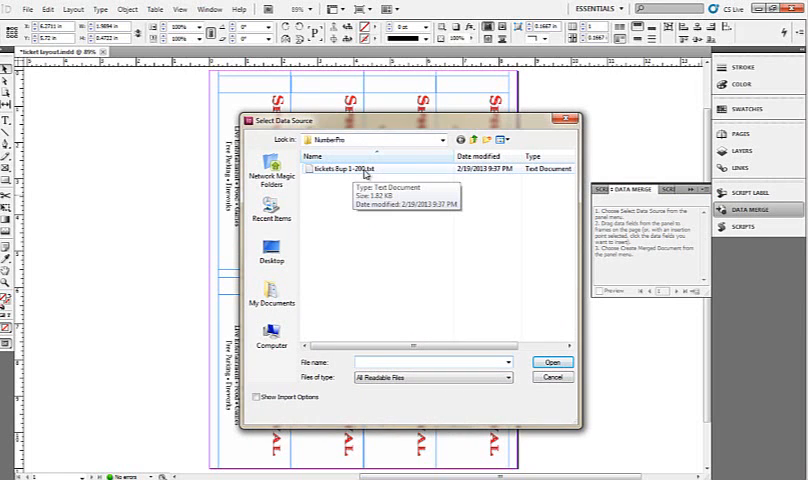
pyautogui.click(344, 168)
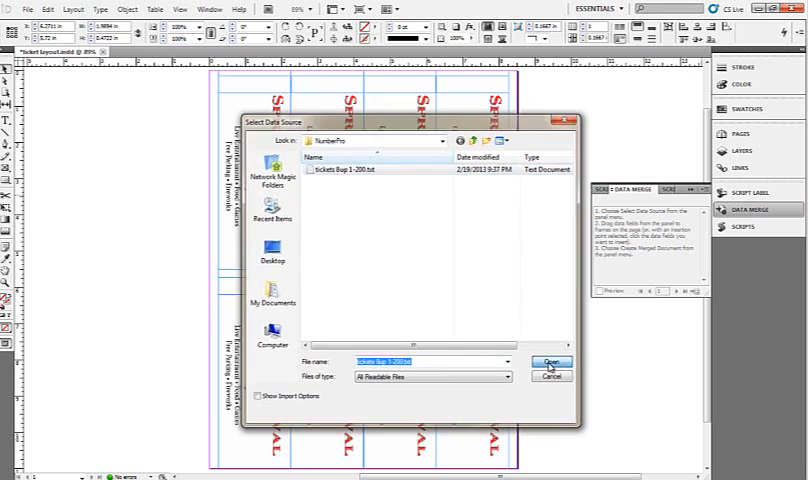
pyautogui.click(550, 362)
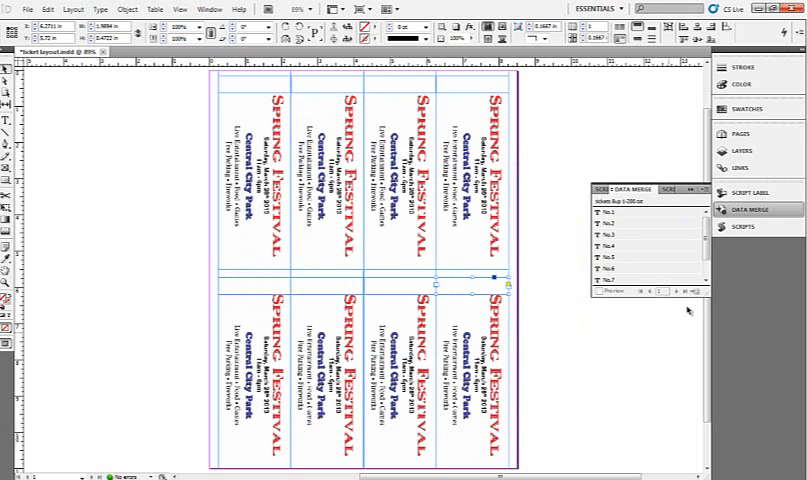
# Insert the No.1 through No.8 merge fields into the eight ticket number frames.
pyautogui.scroll(-3)
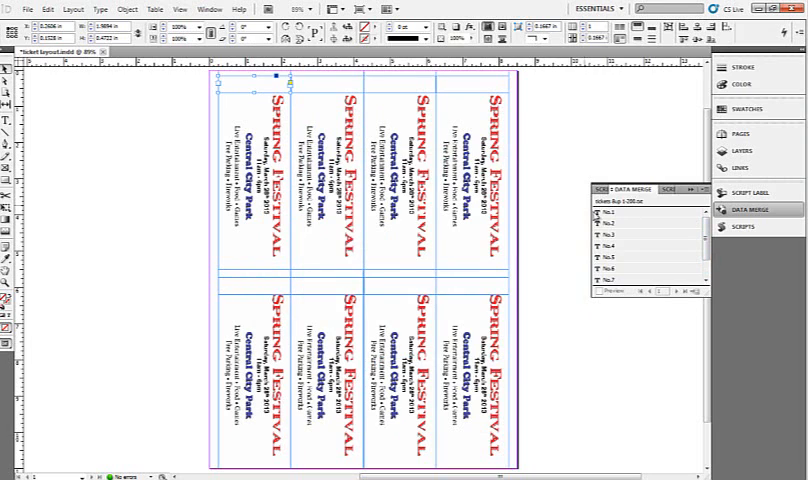
pyautogui.click(620, 216)
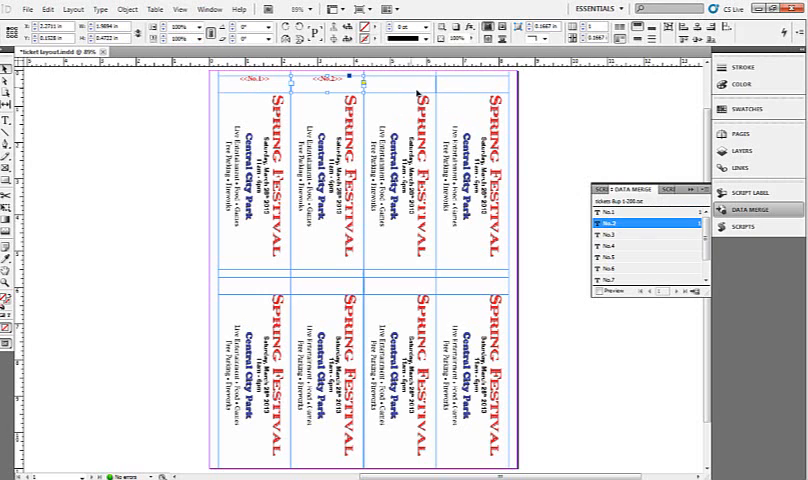
pyautogui.click(618, 232)
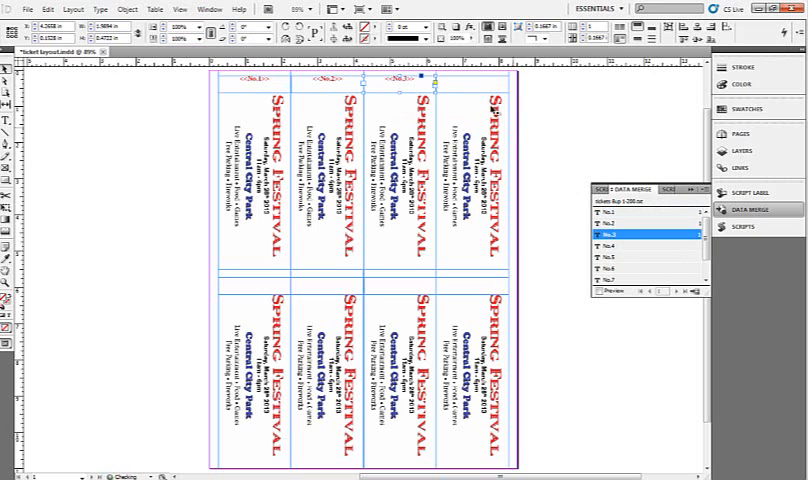
pyautogui.click(644, 240)
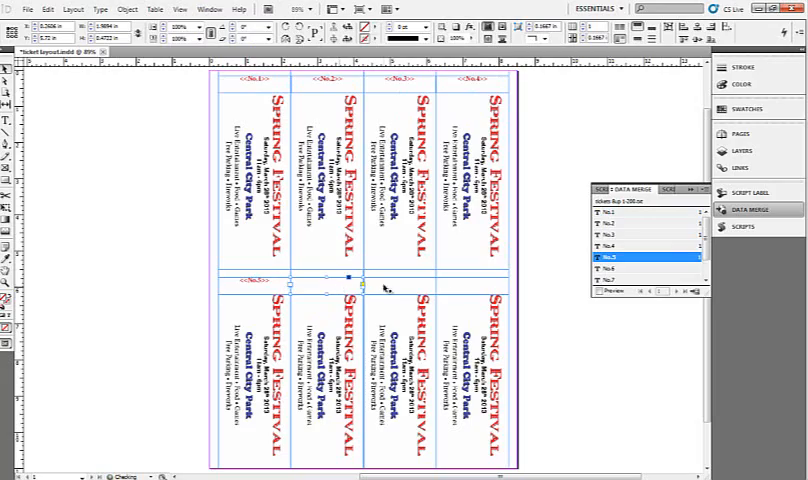
pyautogui.click(640, 268)
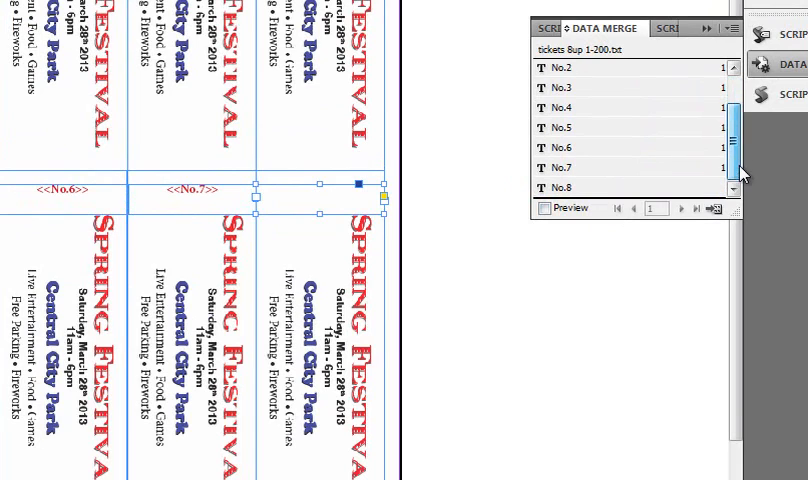
pyautogui.click(562, 188)
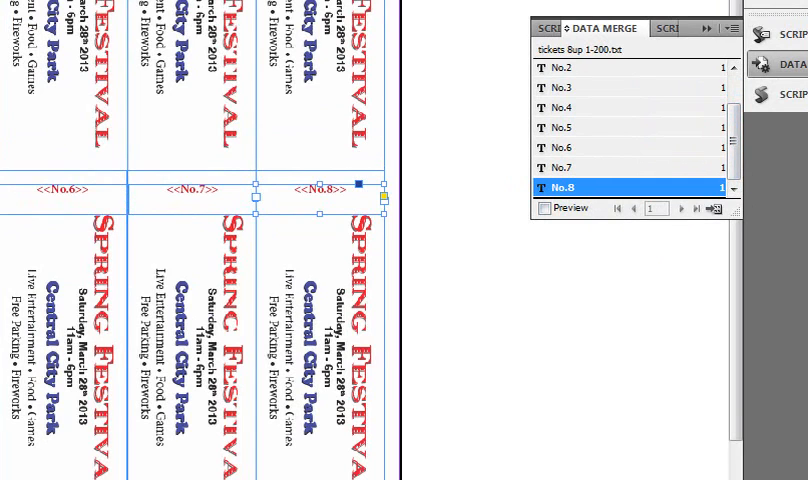
pyautogui.moveTo(720, 232)
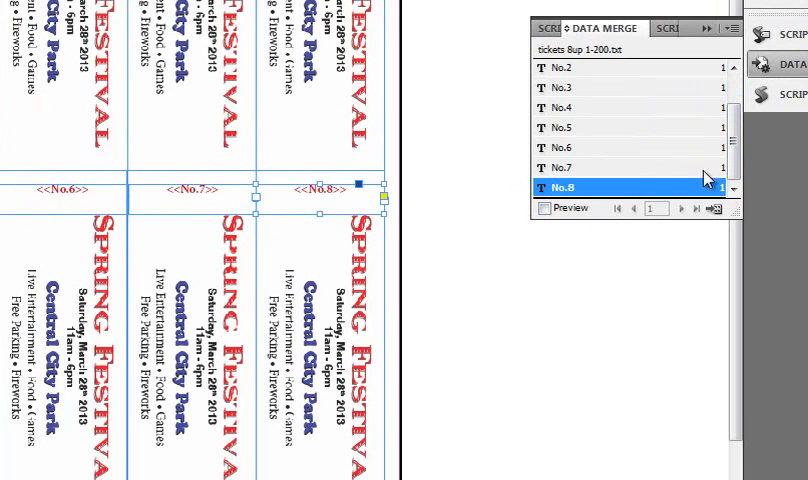
pyautogui.click(712, 208)
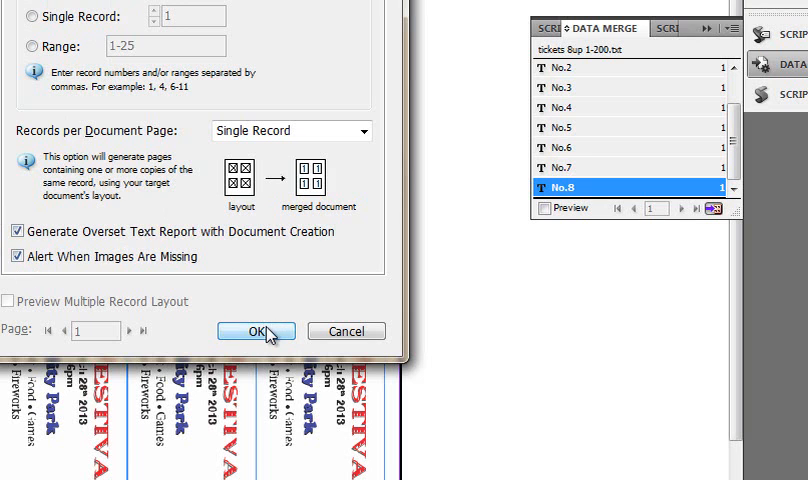
# Create the merged ticket document and dismiss the overset-text notice.
pyautogui.click(256, 332)
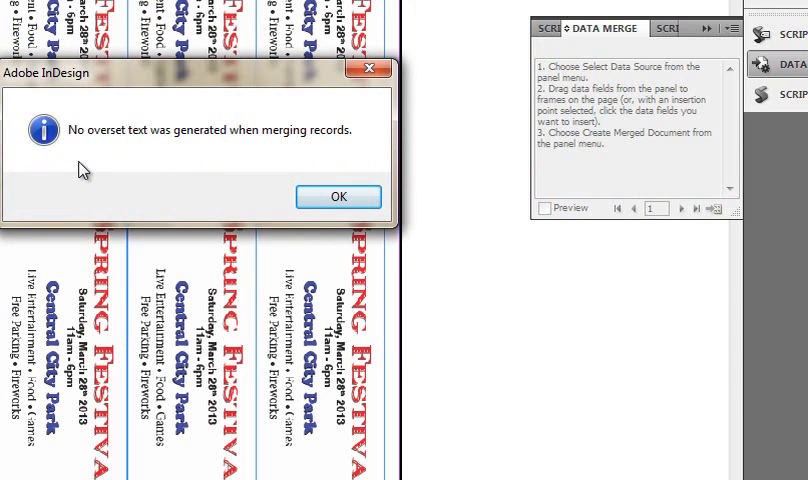
pyautogui.moveTo(86, 156)
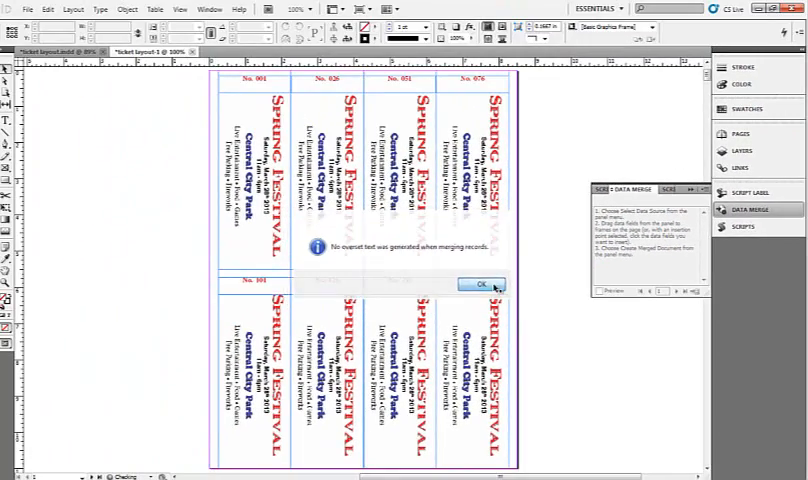
pyautogui.click(480, 284)
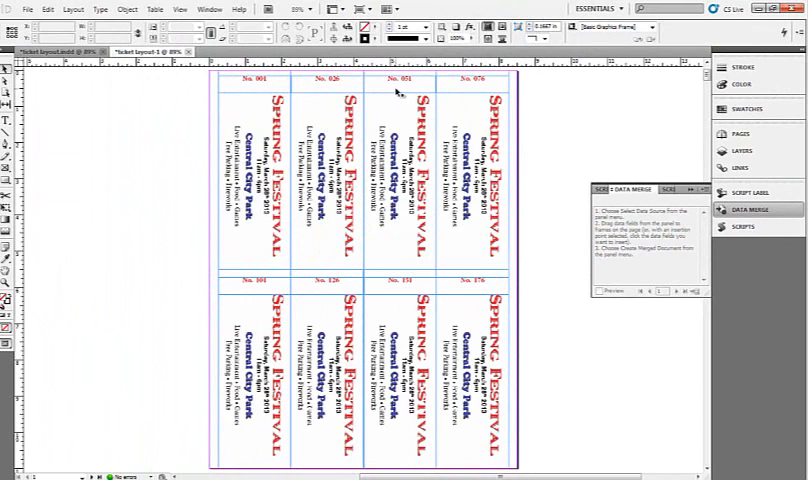
pyautogui.moveTo(284, 292)
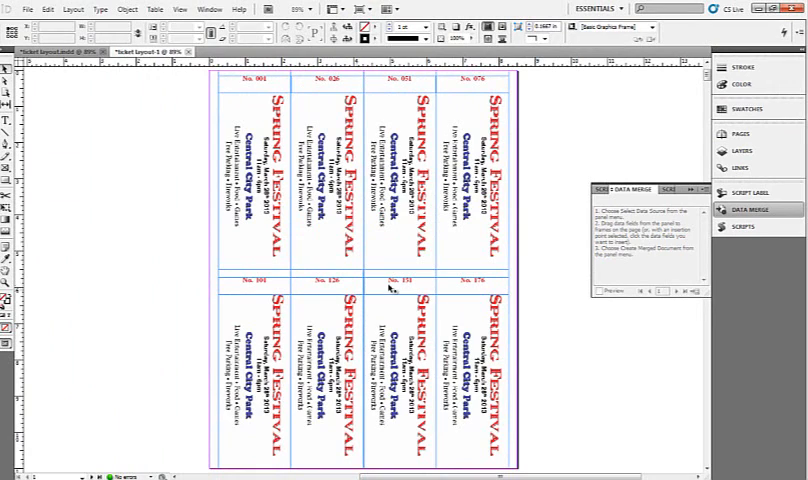
pyautogui.moveTo(476, 290)
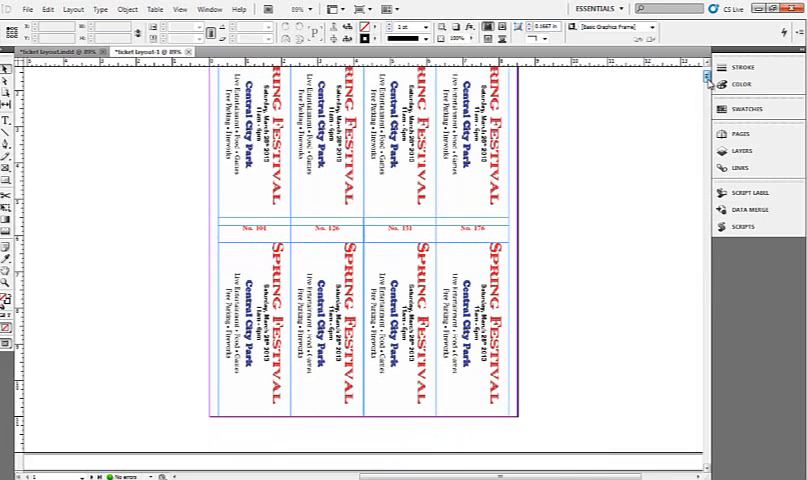
pyautogui.scroll(-3)
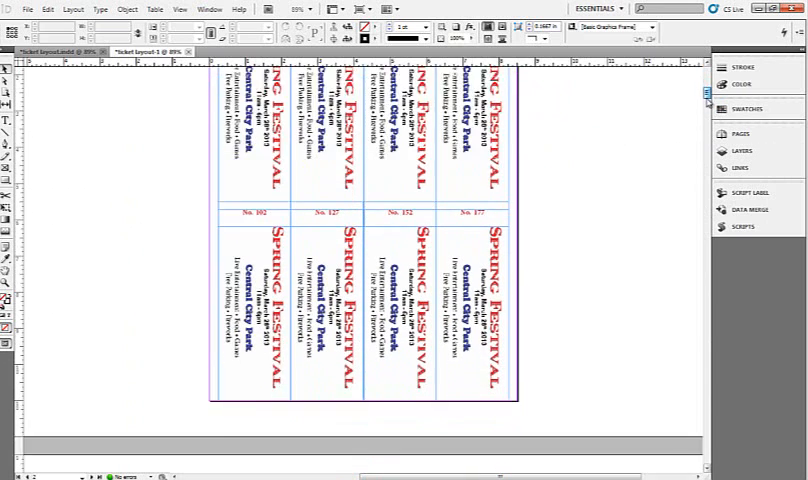
pyautogui.scroll(-3)
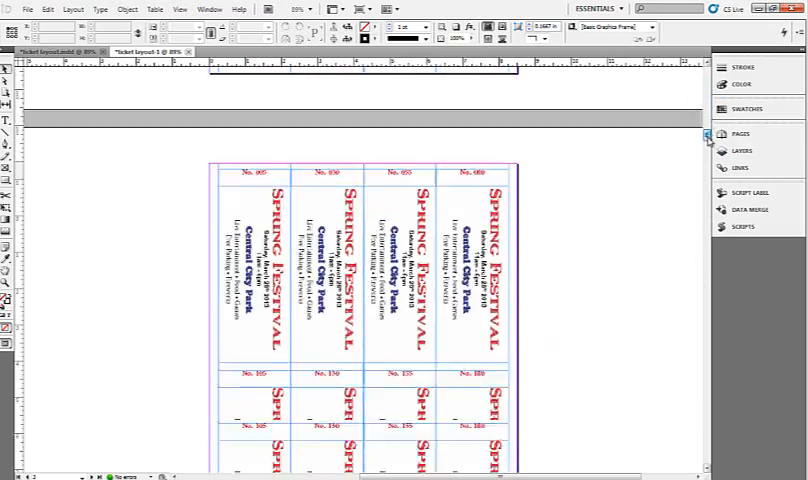
pyautogui.scroll(-3)
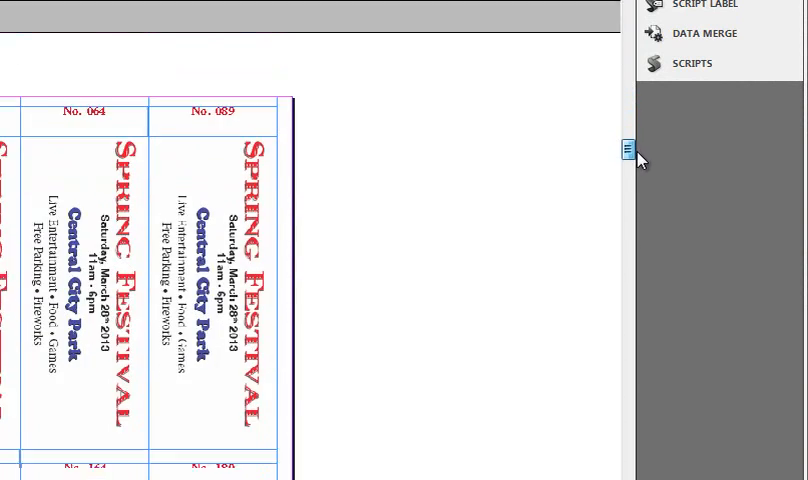
pyautogui.scroll(-3)
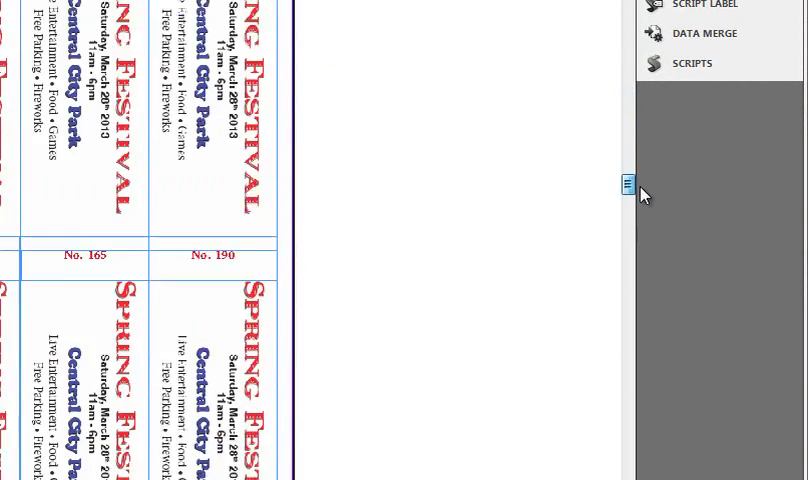
pyautogui.scroll(-3)
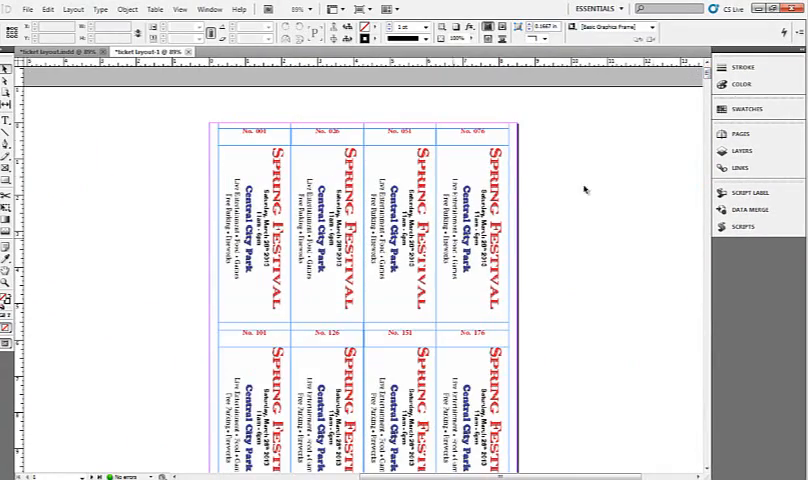
pyautogui.scroll(-3)
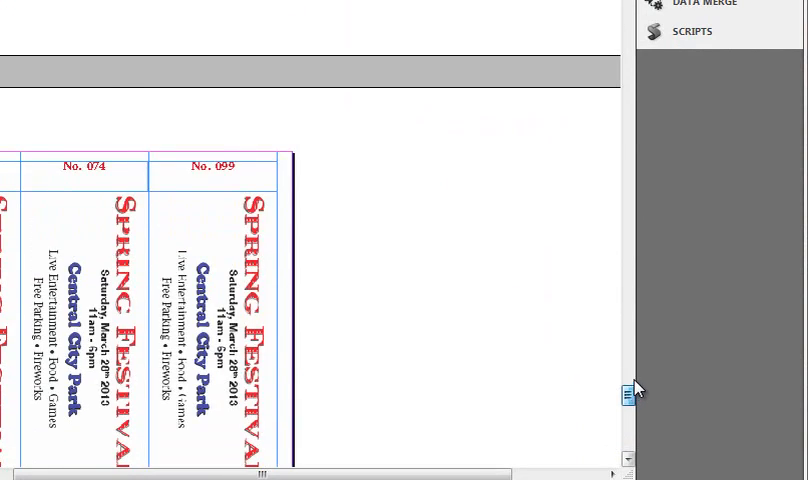
pyautogui.scroll(-3)
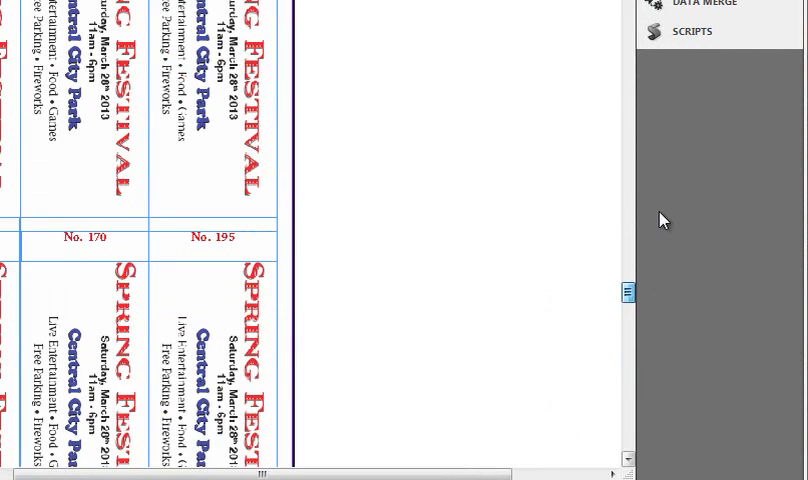
pyautogui.scroll(-3)
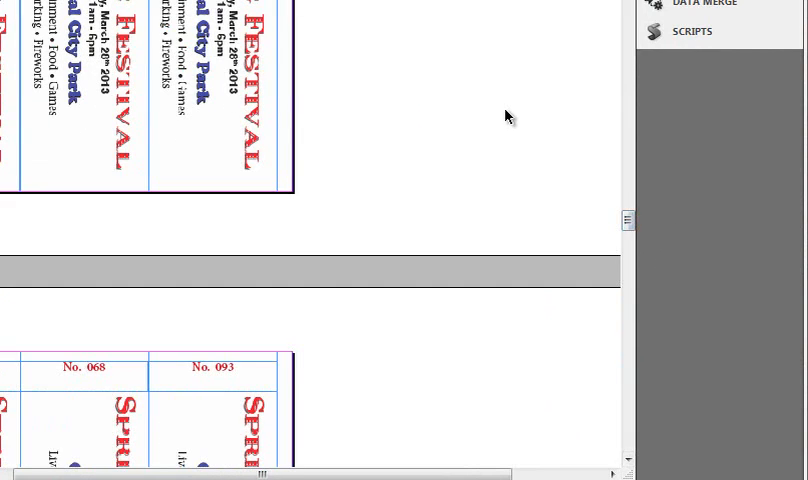